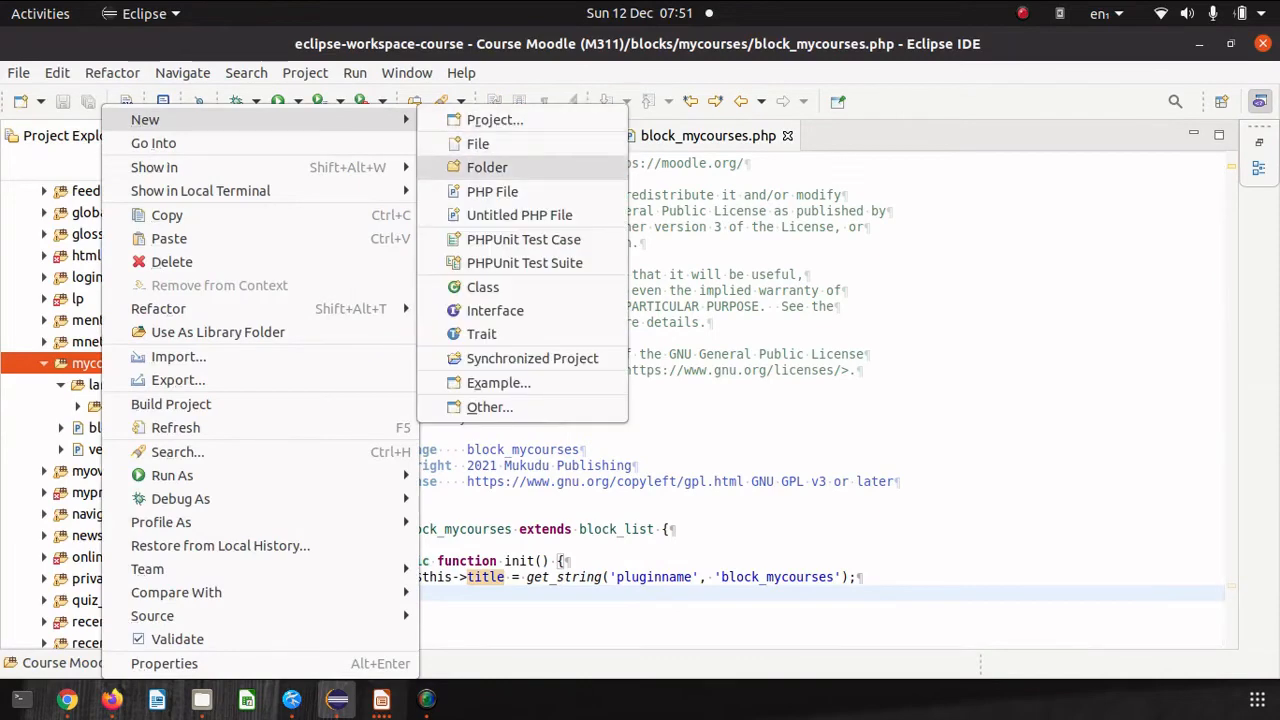
Create a new PHP file named access.php in the mycourses db folder.
click(487, 167)
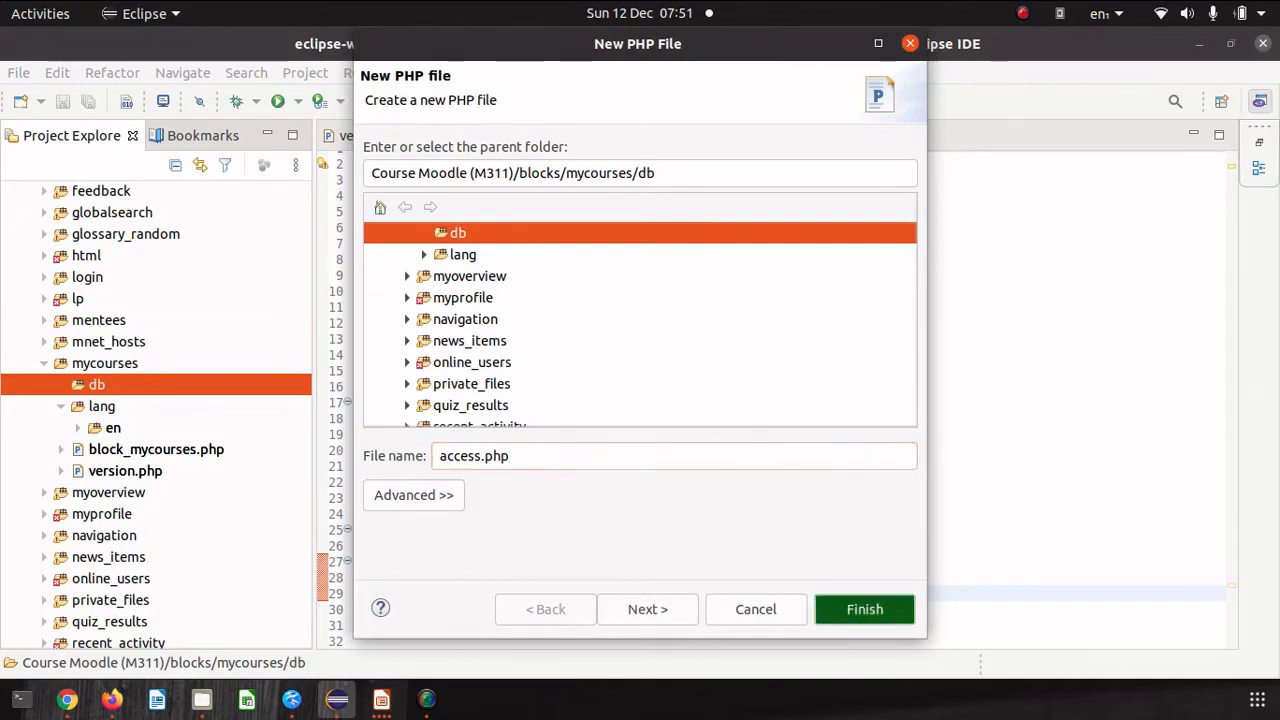
click(864, 609)
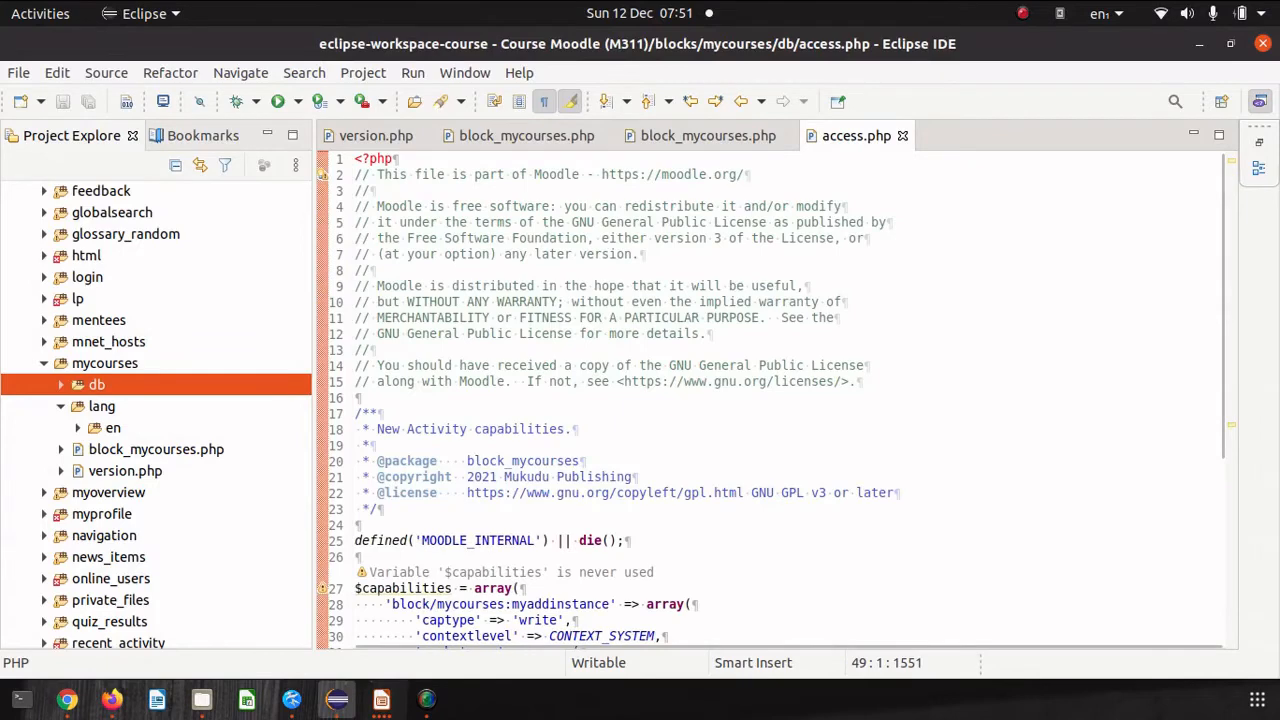
scroll(down, 3)
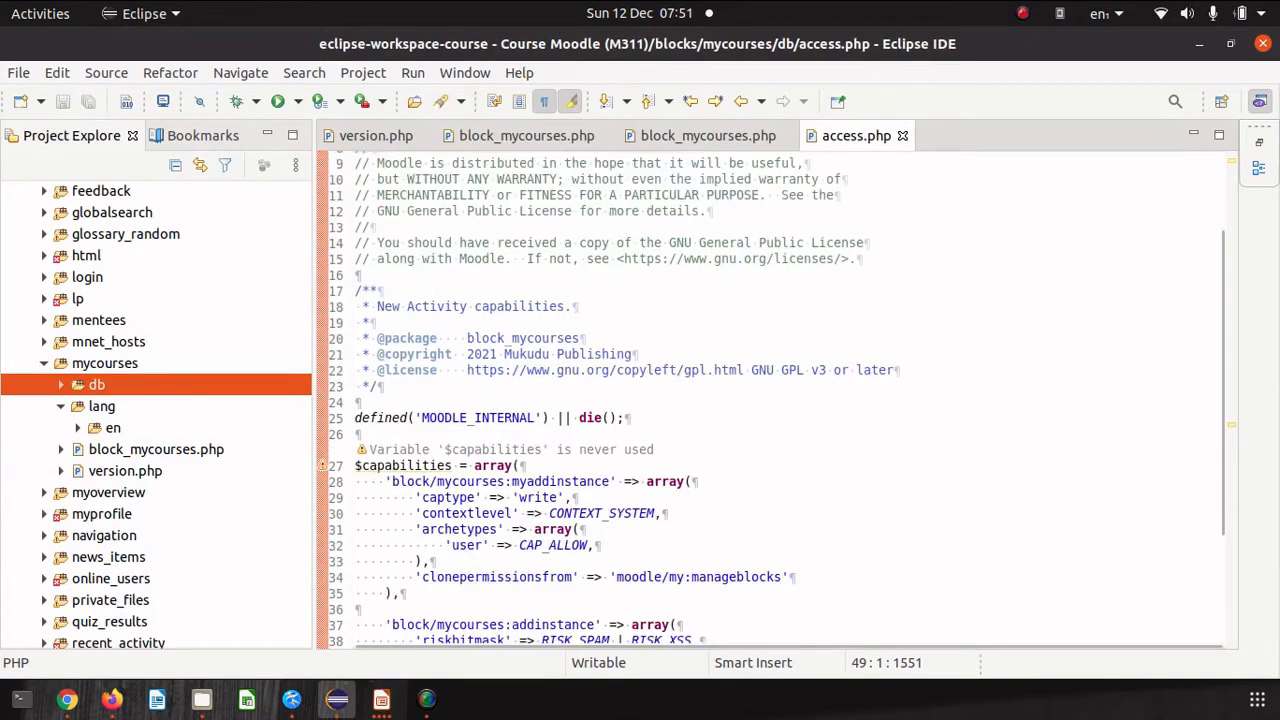
scroll(down, 3)
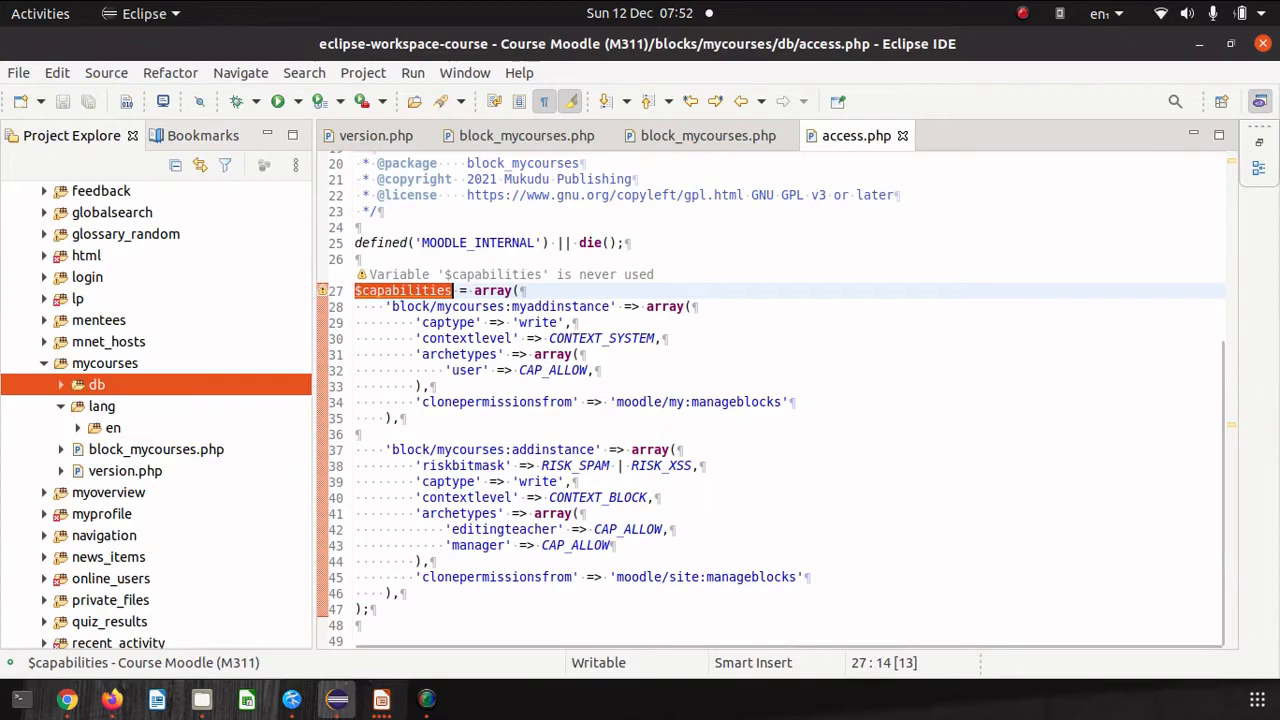
click(430, 306)
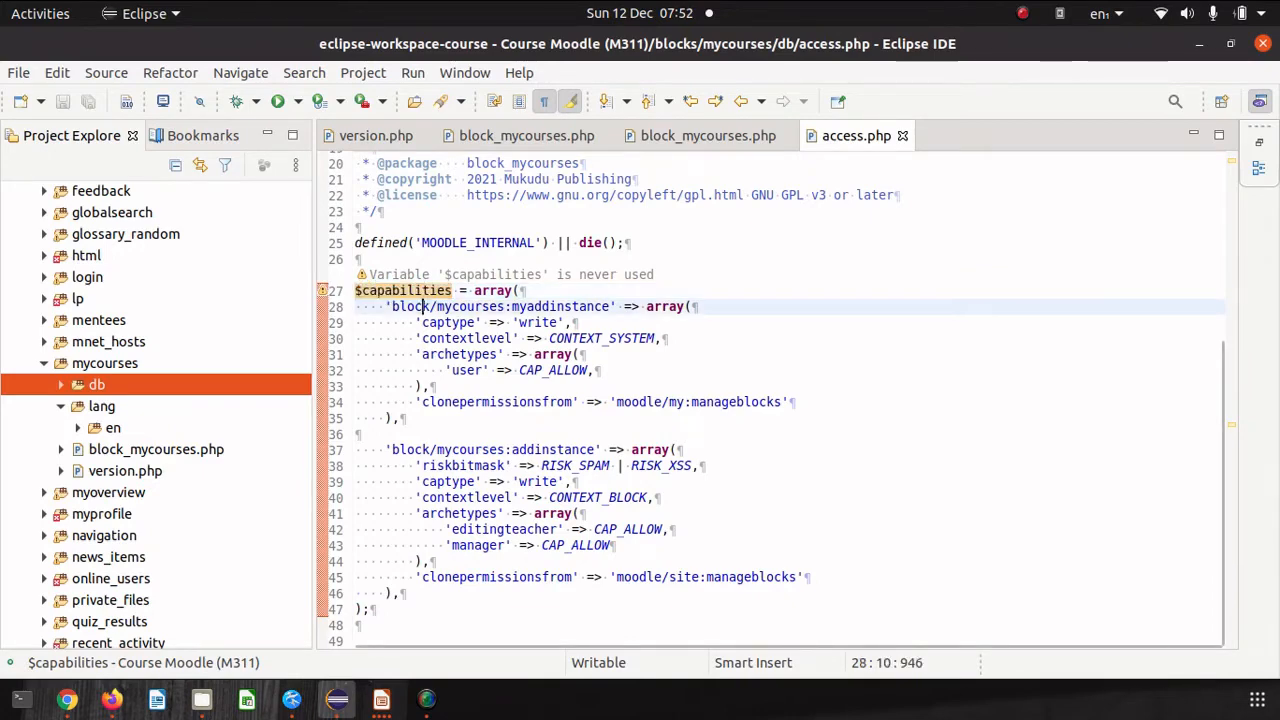
double_click(409, 306)
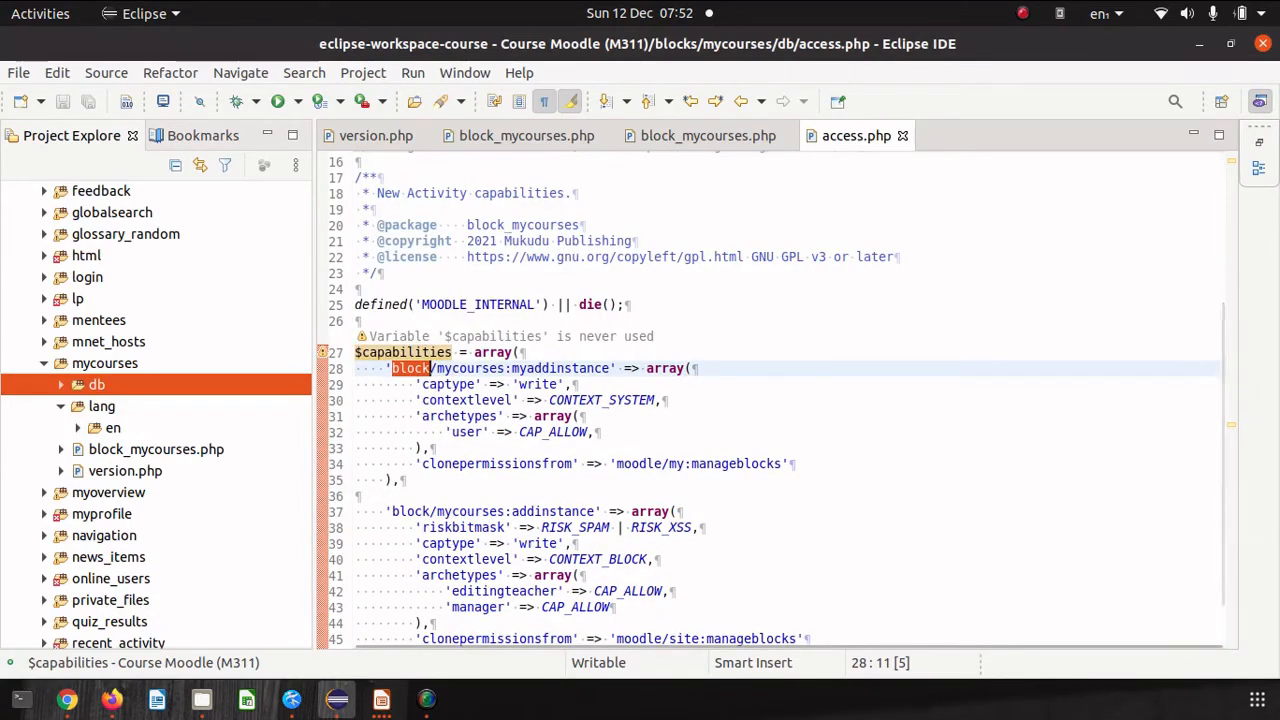
double_click(520, 368)
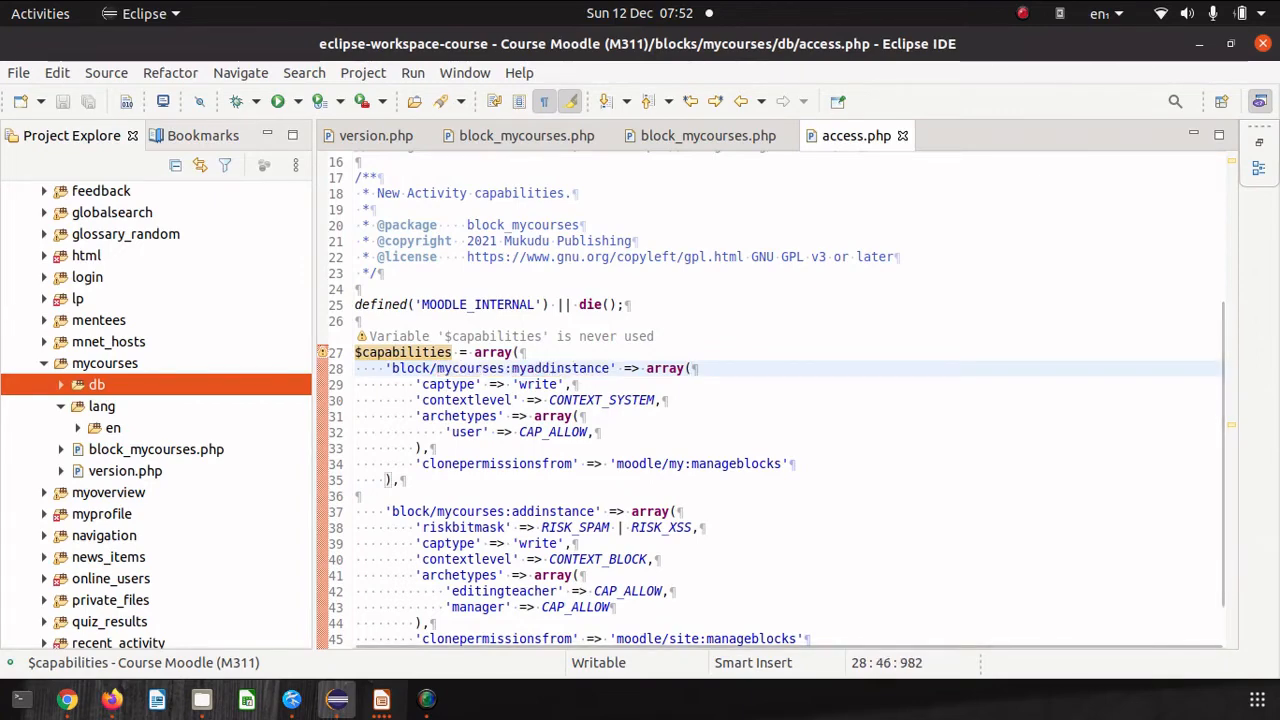
double_click(520, 368)
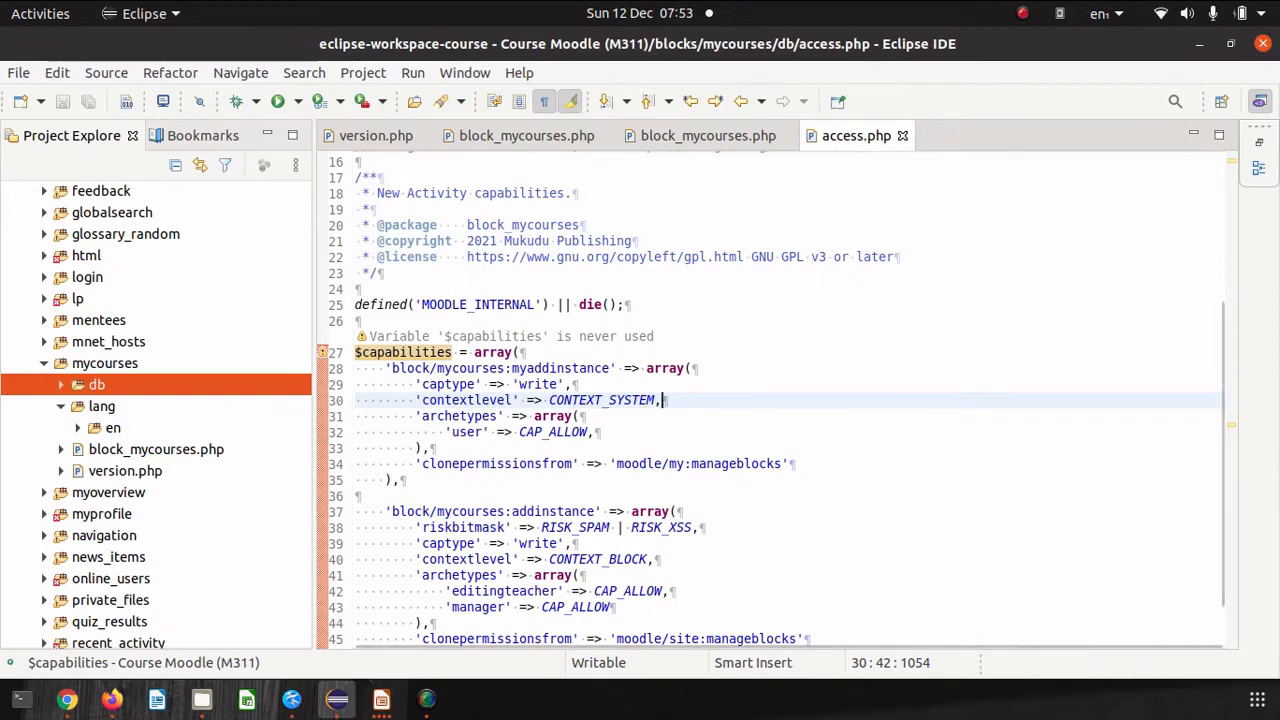
double_click(601, 400)
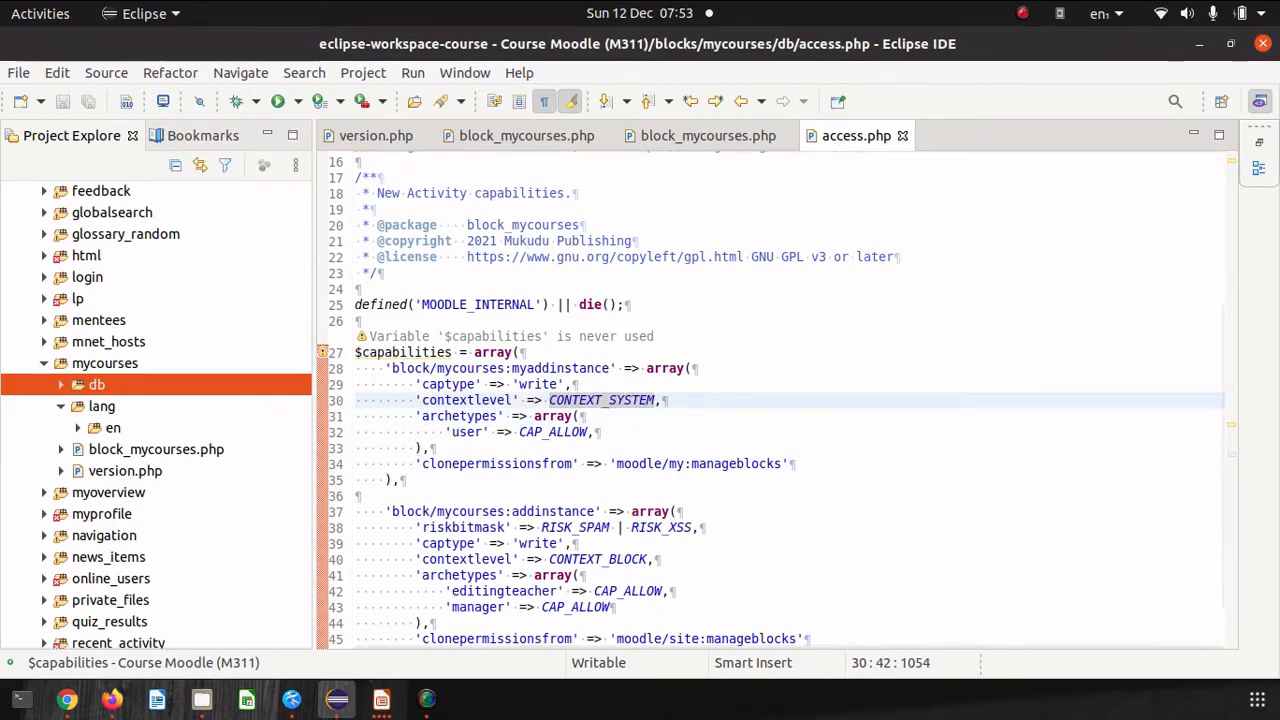
double_click(466, 432)
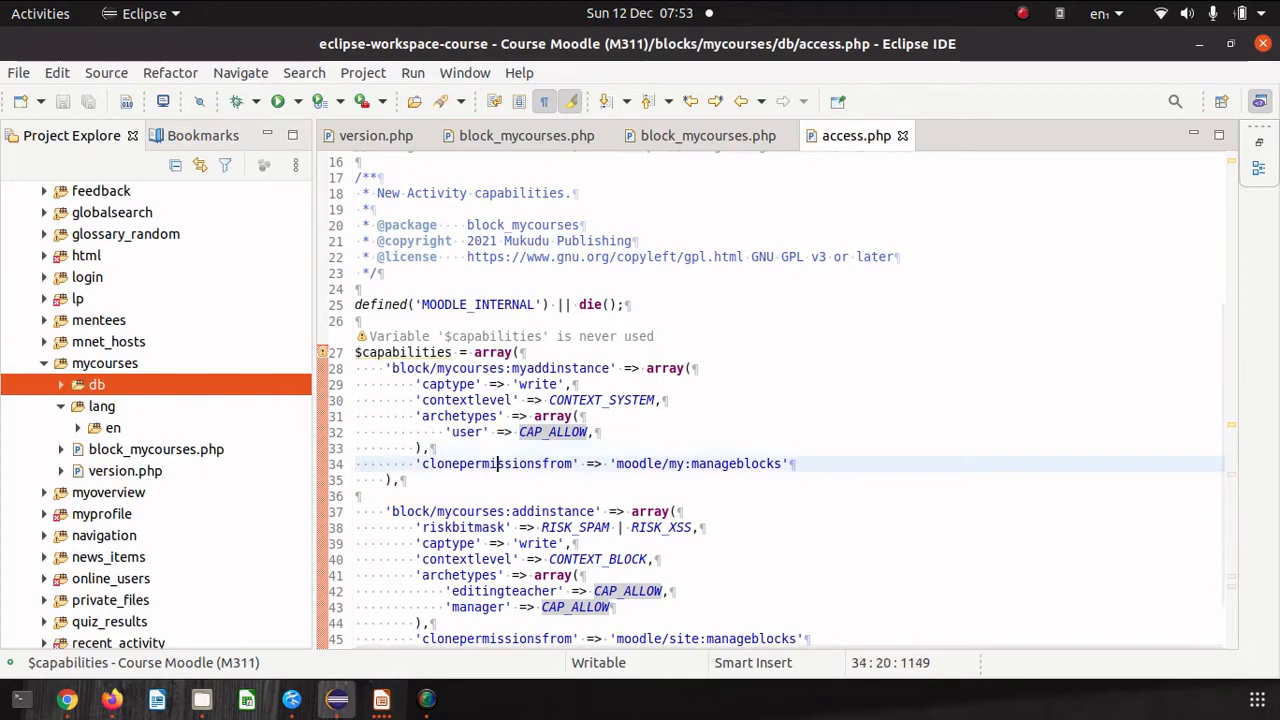
double_click(497, 463)
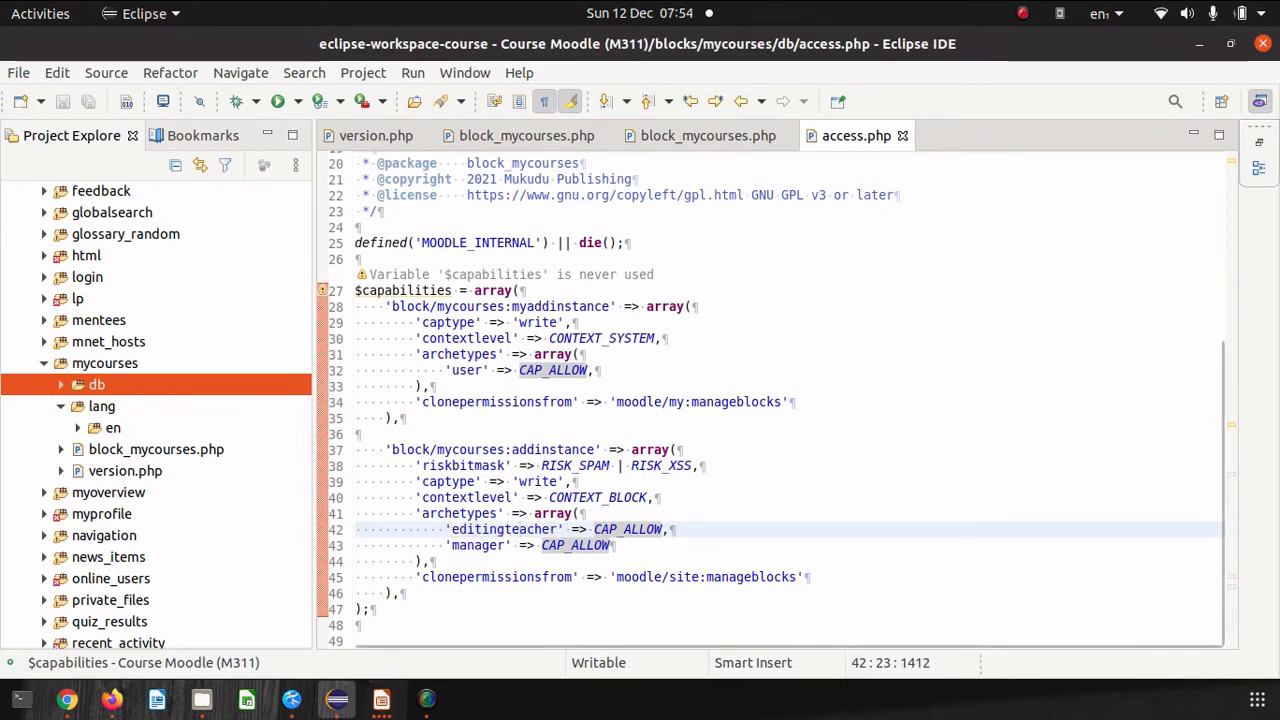
double_click(504, 529)
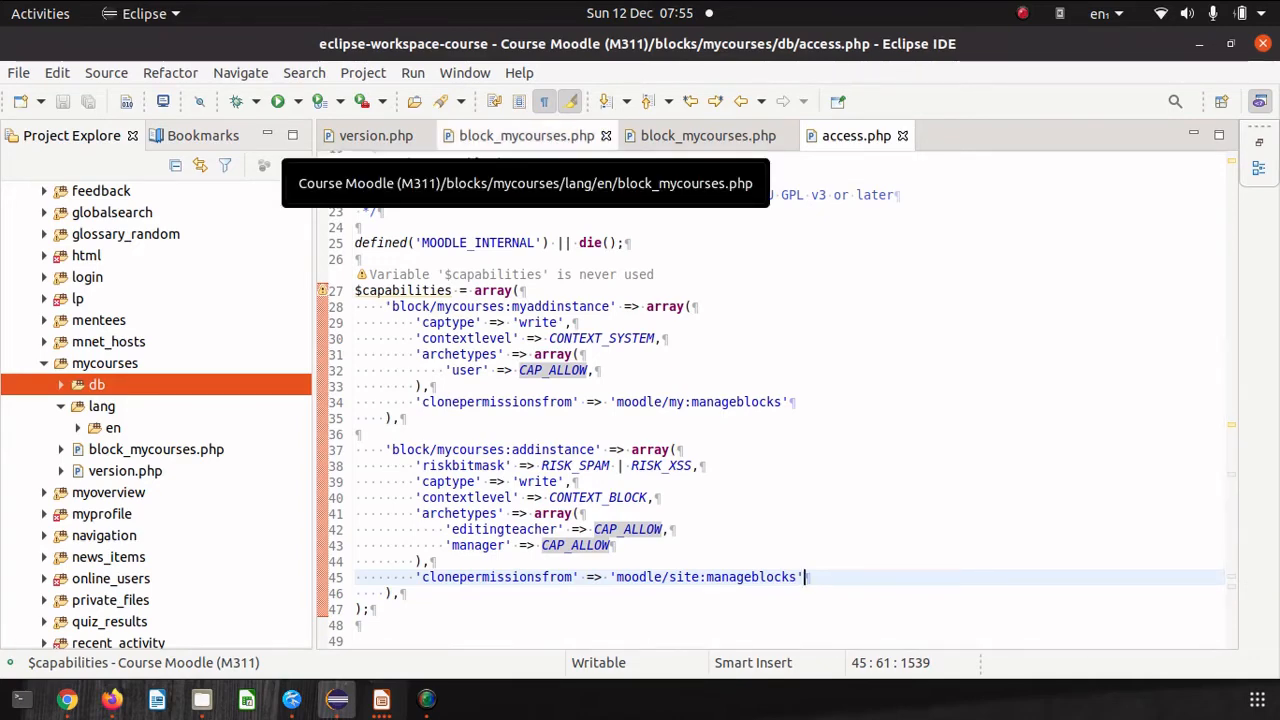
View lang/en/block_mycourses.php with the addinstance and myaddinstance capability strings.
click(525, 135)
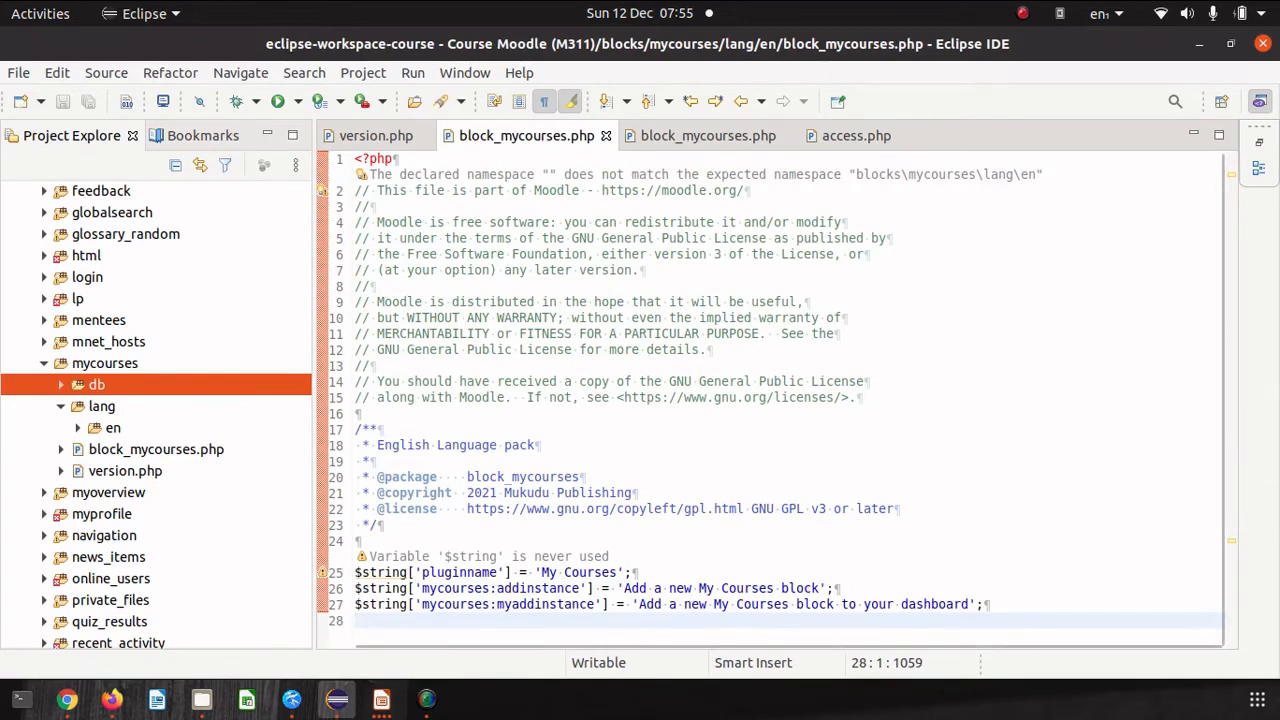
double_click(497, 588)
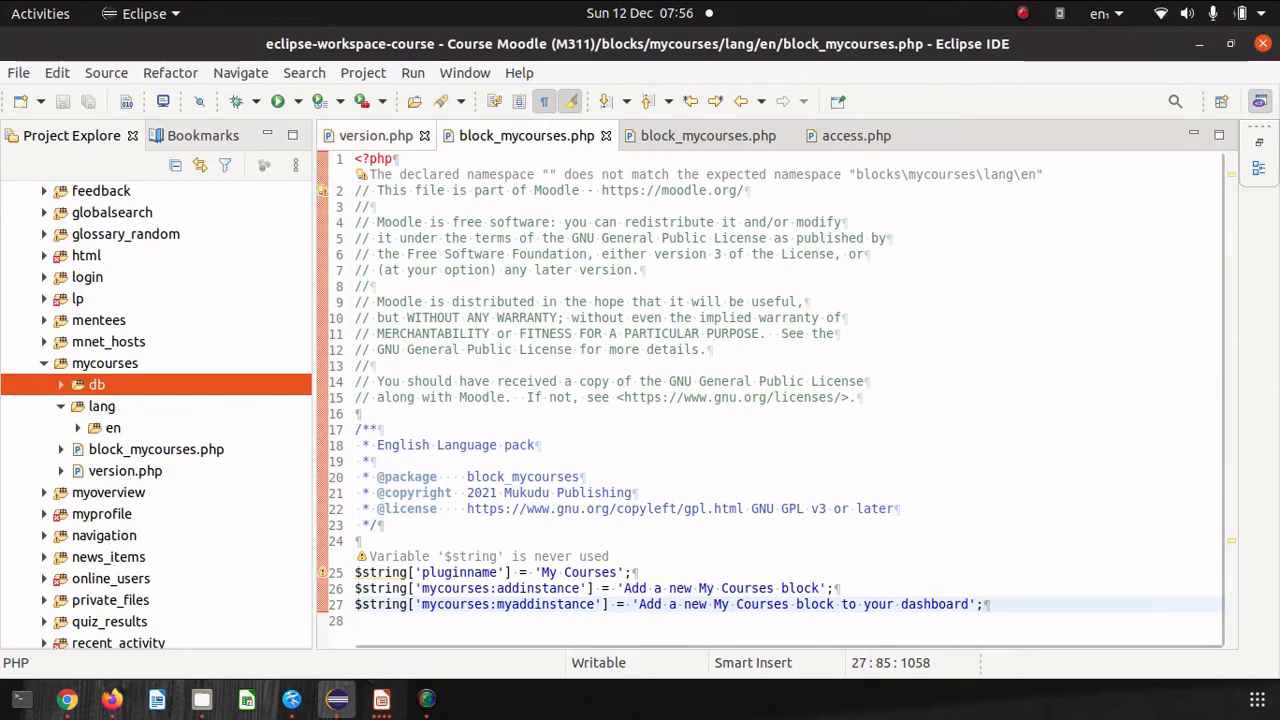
click(376, 135)
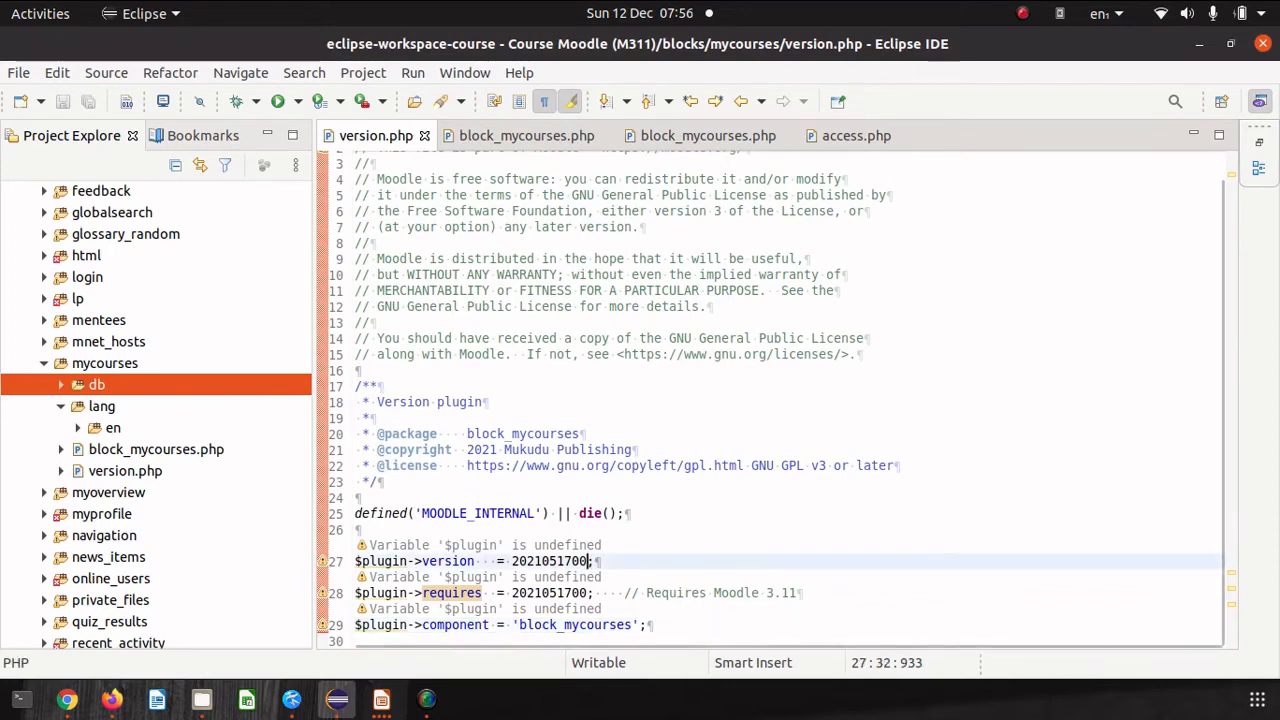
click(856, 135)
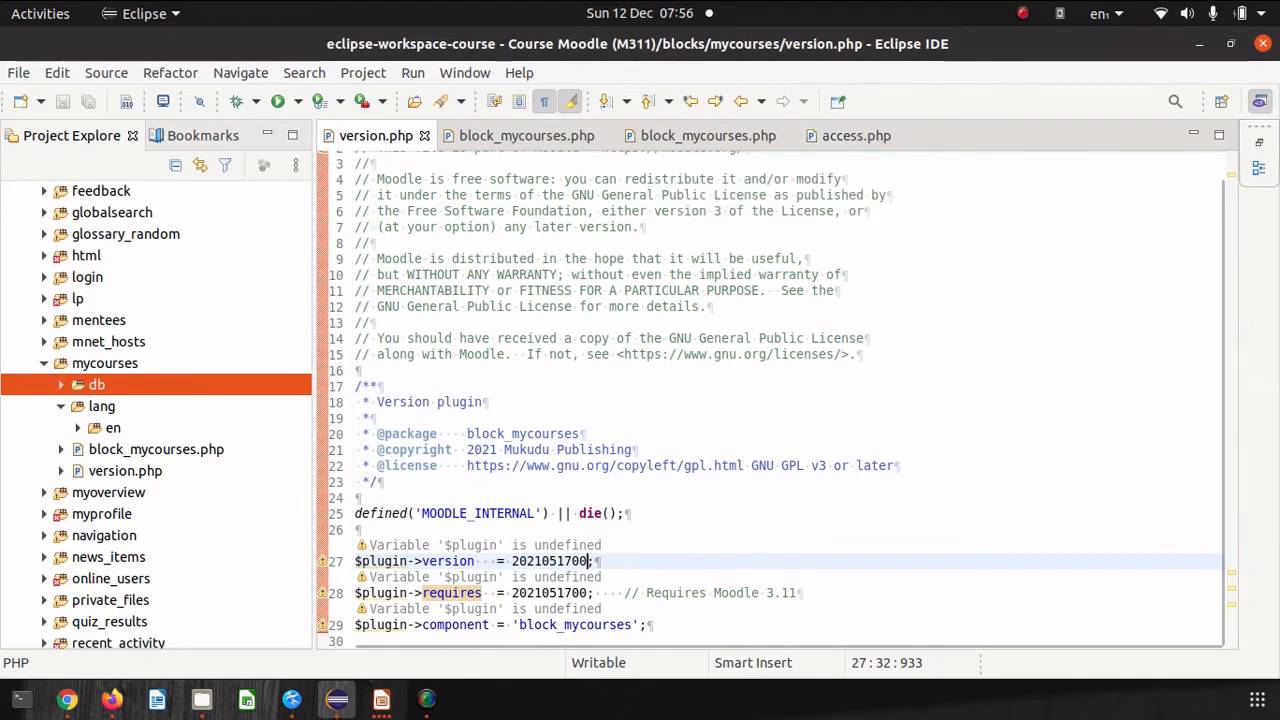
click(527, 135)
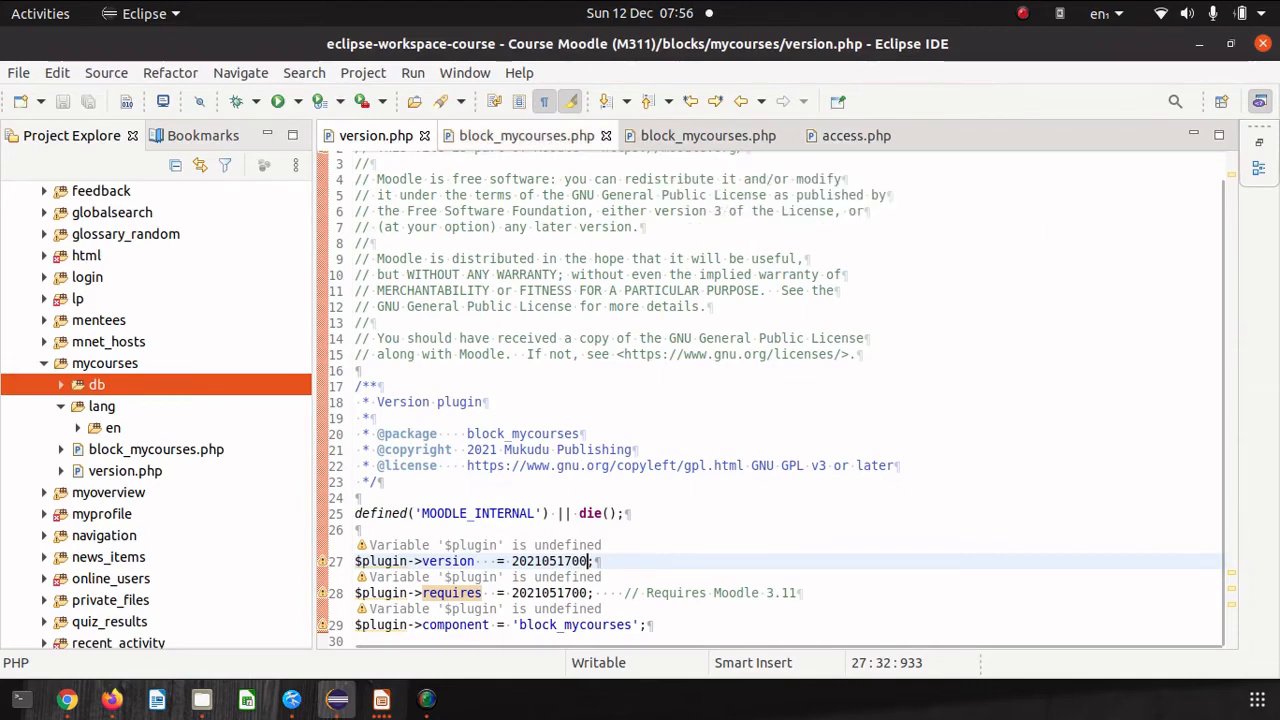